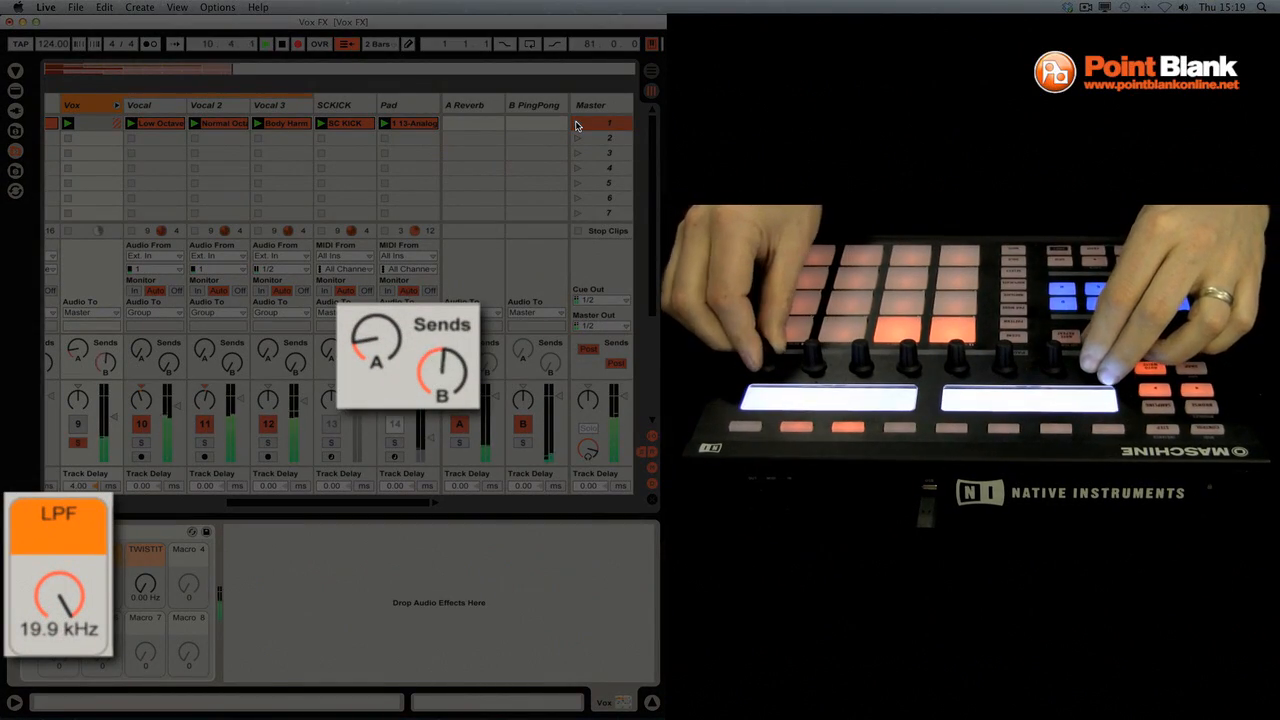
Step: Sweep the LPF macro from 19.9 kHz down to 1.99 kHz, then up to 3.19 kHz
{"action": "left_click_drag", "start_coordinate": [59, 600], "coordinate": [59, 620]}
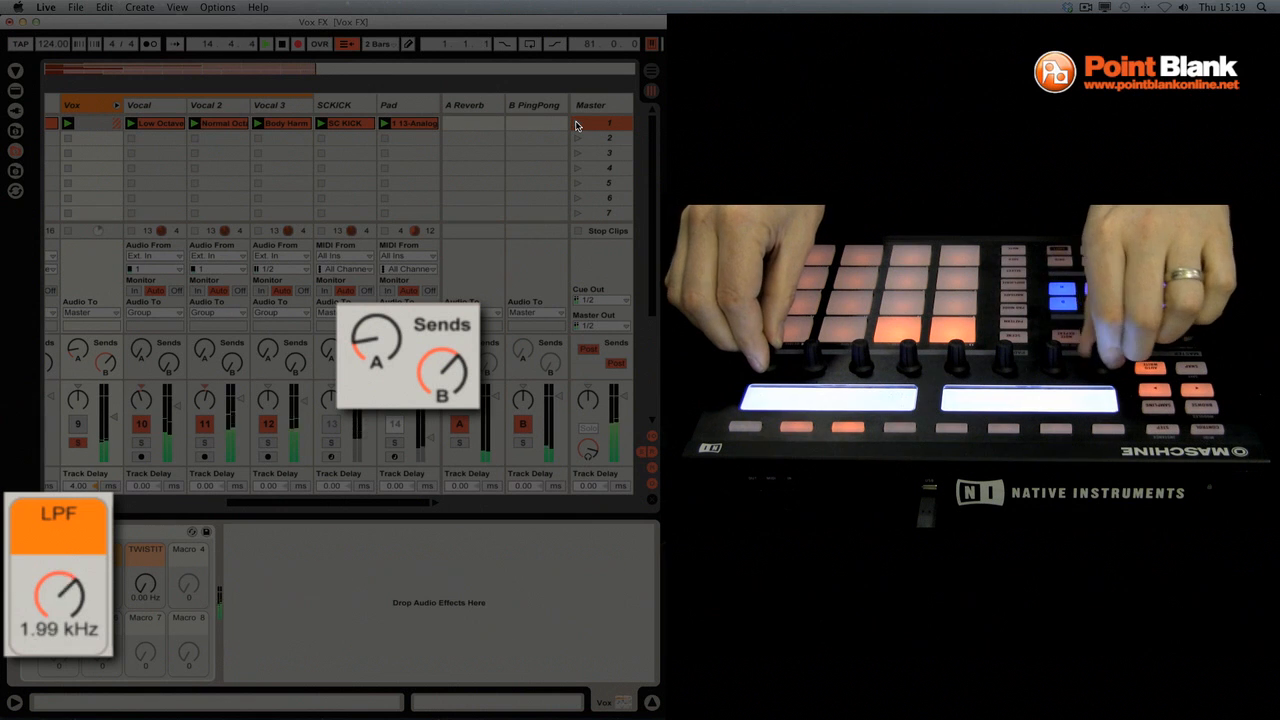
{"action": "left_click_drag", "start_coordinate": [58, 598], "coordinate": [58, 575]}
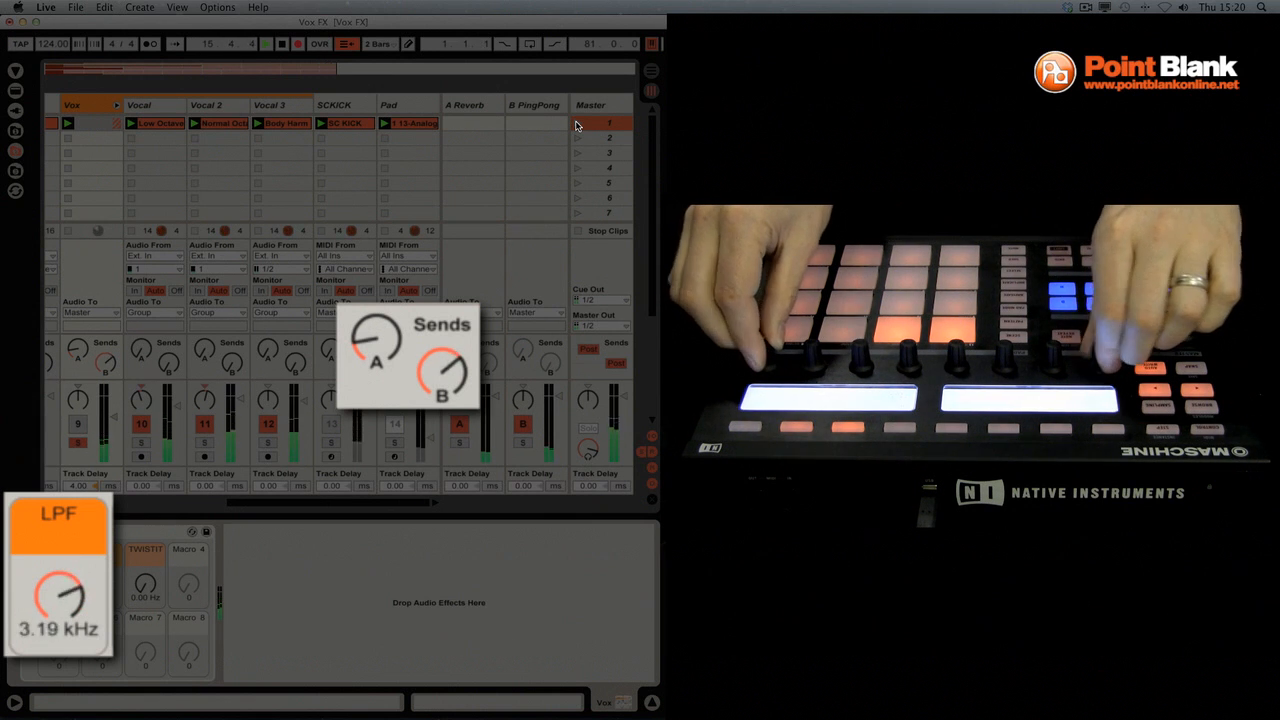
{"action": "left_click_drag", "start_coordinate": [57, 600], "coordinate": [70, 570]}
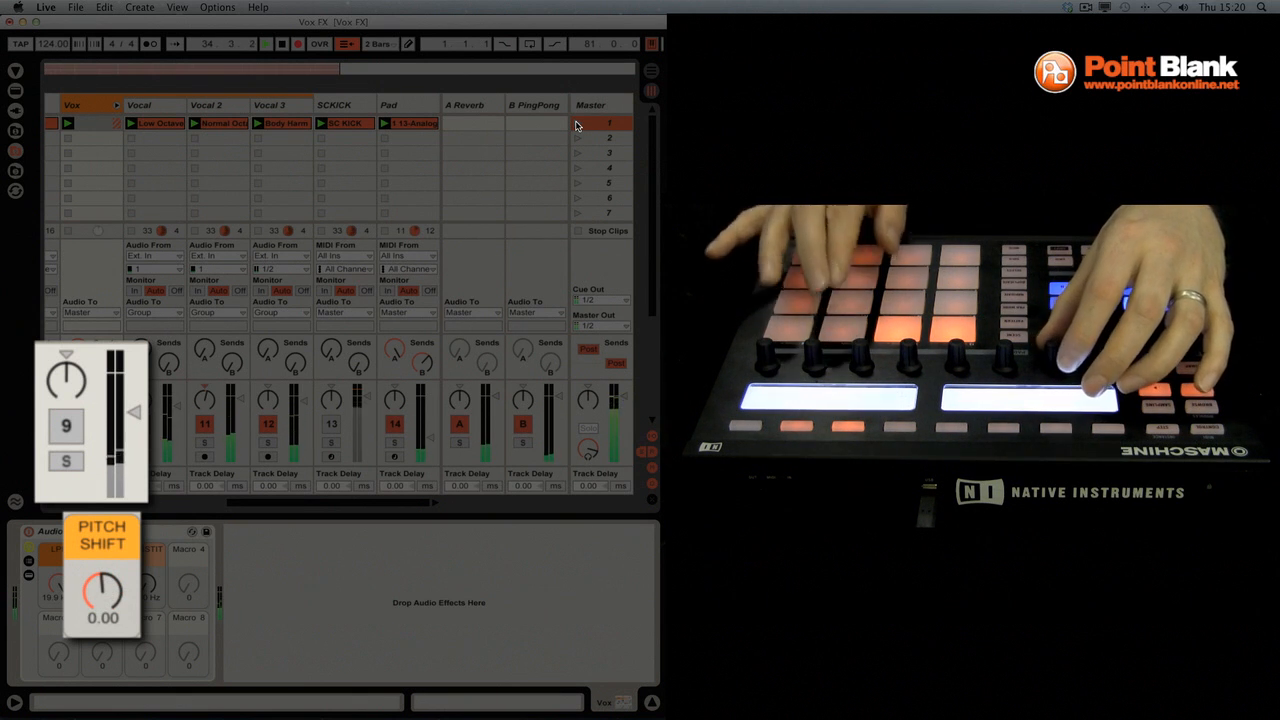
Step: Lower the PITCH SHIFT macro from 0.00 to -9.00
{"action": "left_click_drag", "start_coordinate": [102, 585], "coordinate": [90, 615]}
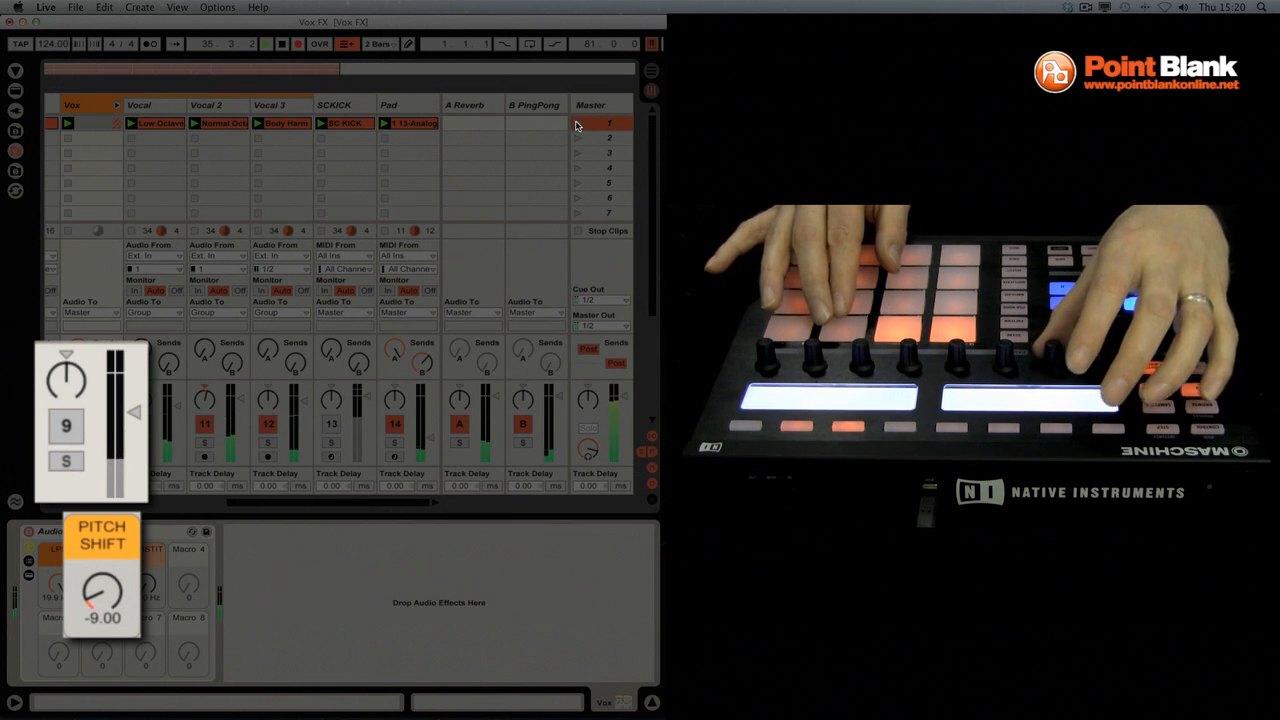
{"action": "left_click_drag", "start_coordinate": [103, 595], "coordinate": [103, 580]}
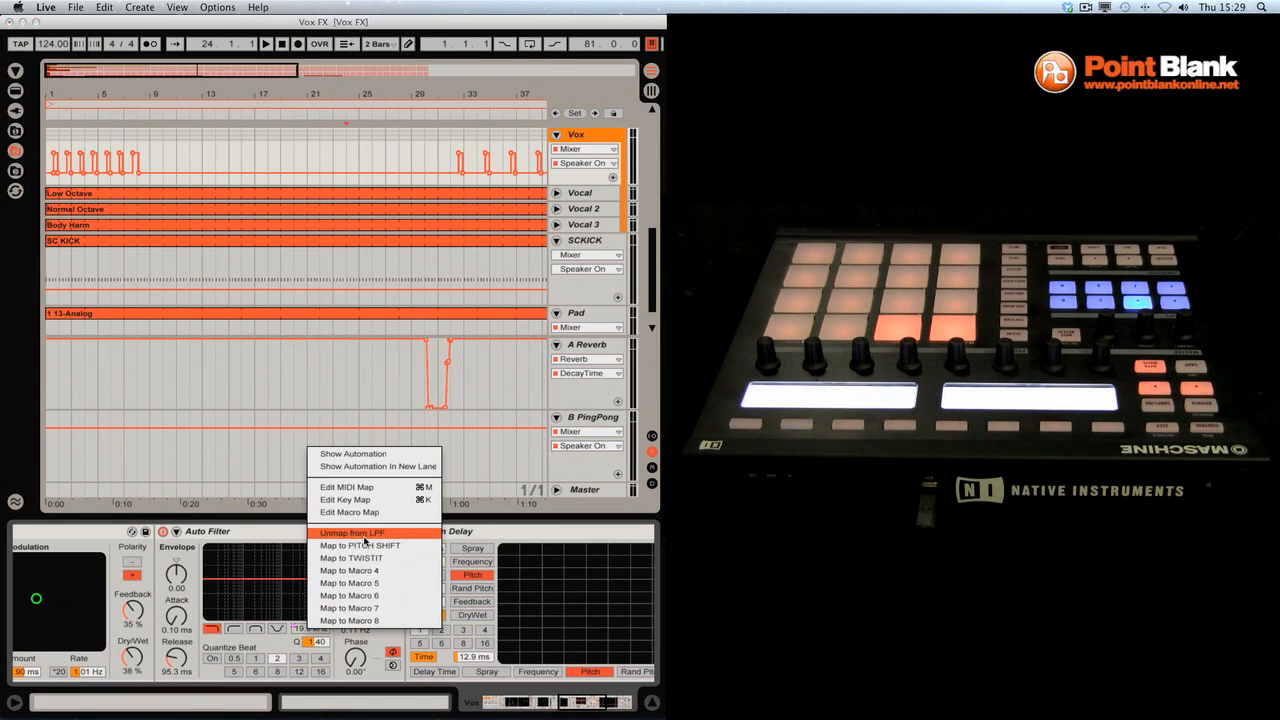
Step: Right-click the LPF-mapped Auto Filter frequency to show the Unmap and Map to Macro options
{"action": "left_click", "coordinate": [350, 533]}
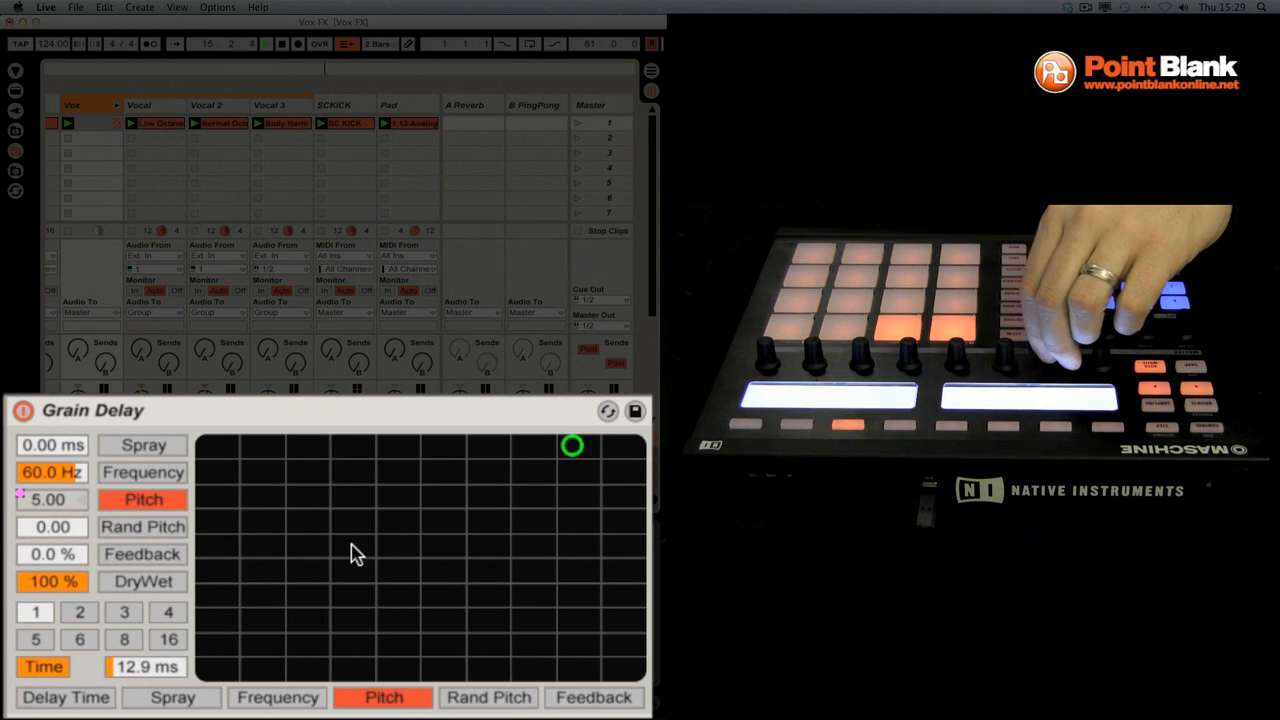
Step: Turn the Grain Delay pitch macro from 5.00 down to -7.00
{"action": "left_click_drag", "start_coordinate": [572, 445], "coordinate": [464, 445]}
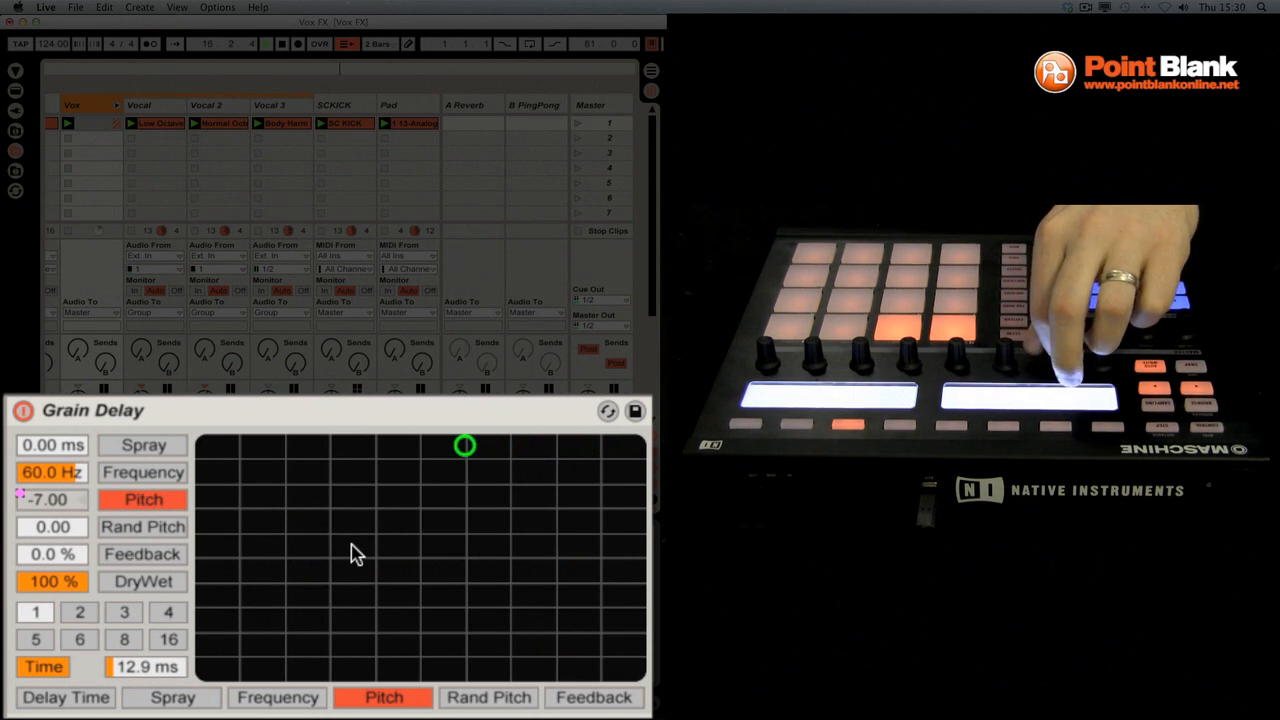
{"action": "left_click_drag", "start_coordinate": [464, 445], "coordinate": [420, 445]}
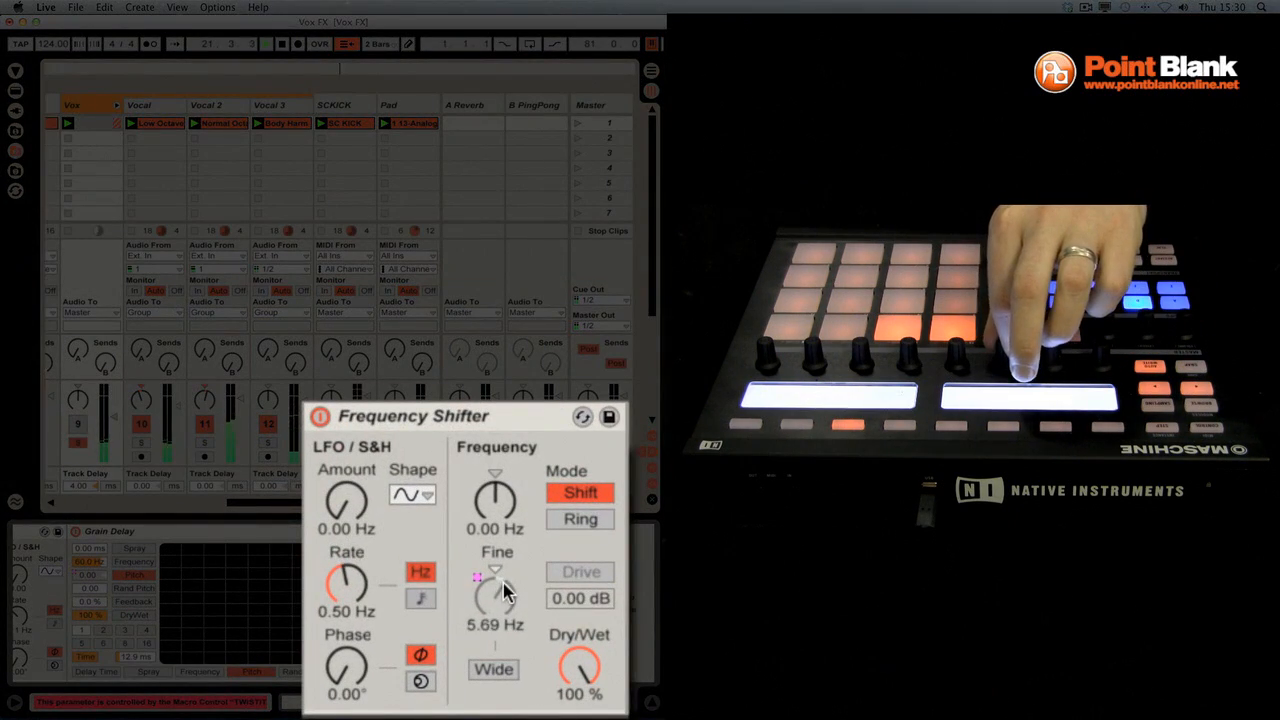
Step: Raise the Frequency Shifter Fine knob from 5.69 Hz up to 327 Hz
{"action": "left_click_drag", "start_coordinate": [495, 598], "coordinate": [495, 560]}
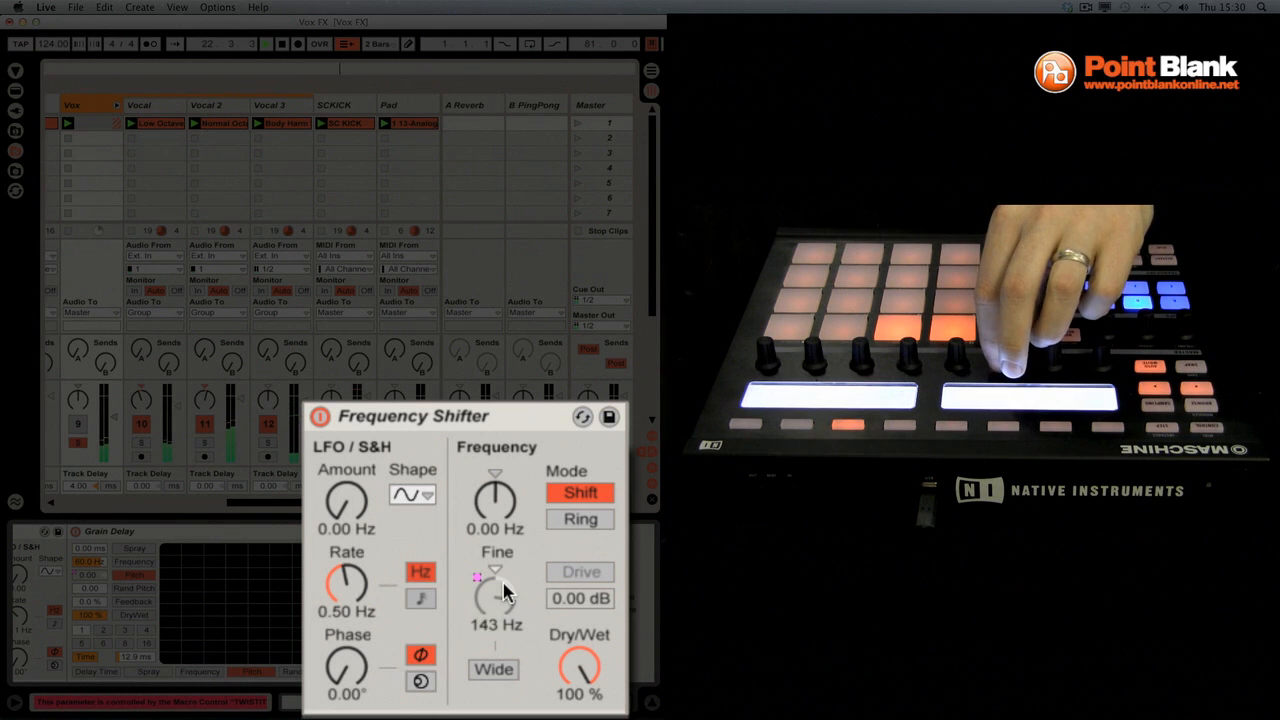
{"action": "left_click_drag", "start_coordinate": [496, 595], "coordinate": [496, 560]}
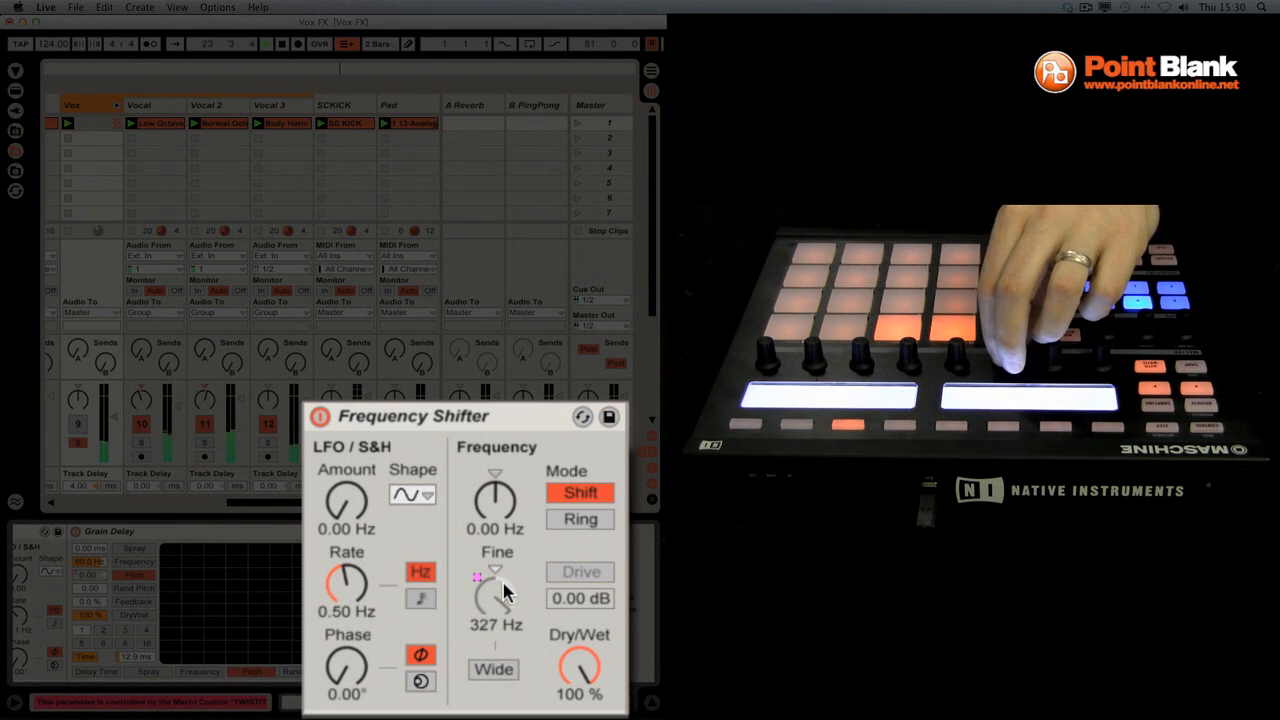
{"action": "left_click_drag", "start_coordinate": [494, 595], "coordinate": [494, 560]}
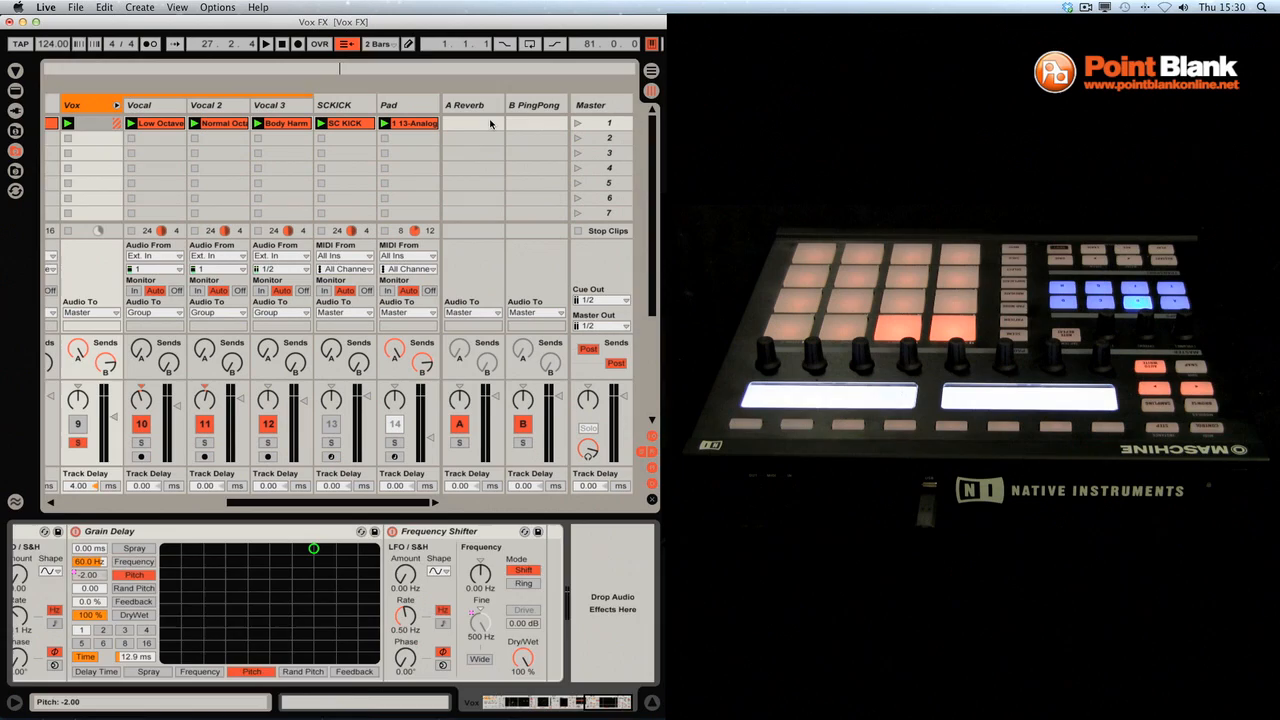
Step: Finish the macro performance with Grain Delay pitch at -2.00 and Fine at 500 Hz
{"action": "left_click", "coordinate": [467, 104]}
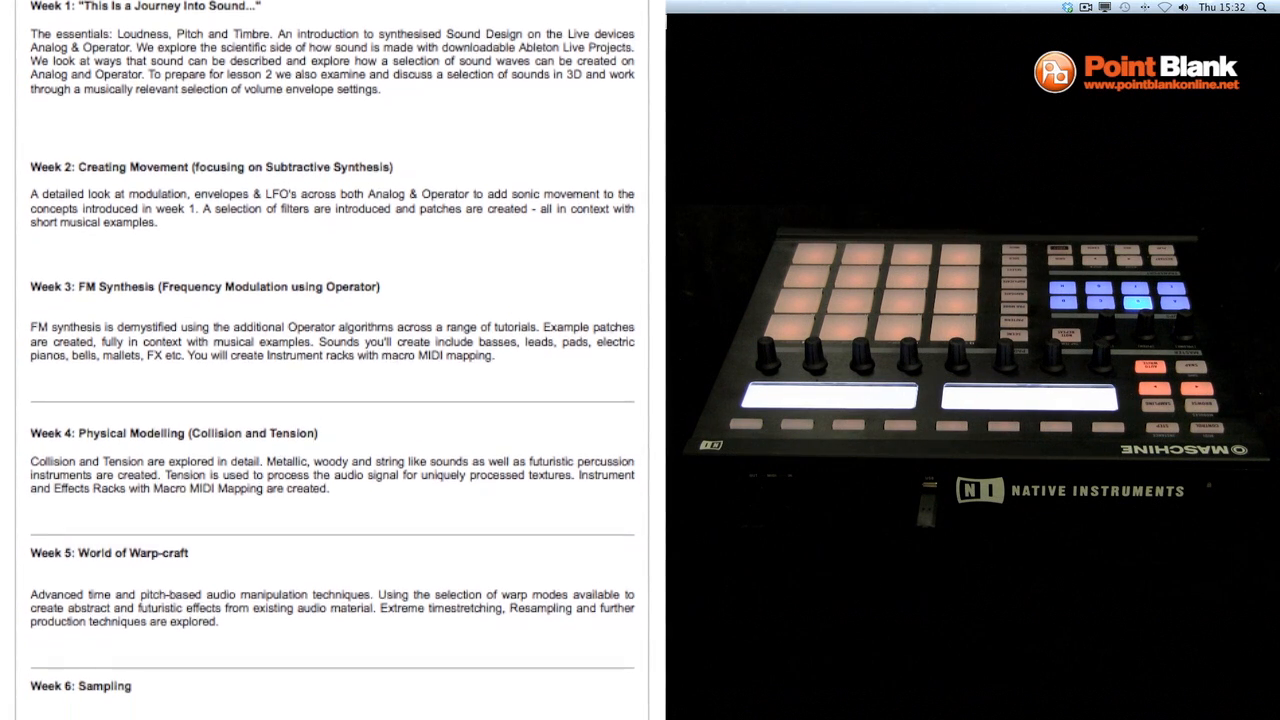
Step: Scroll the course outline past Weeks 1–7 to reach Week 8, Sound Design at Work
{"action": "scroll", "scroll_direction": "down", "scroll_amount": 3}
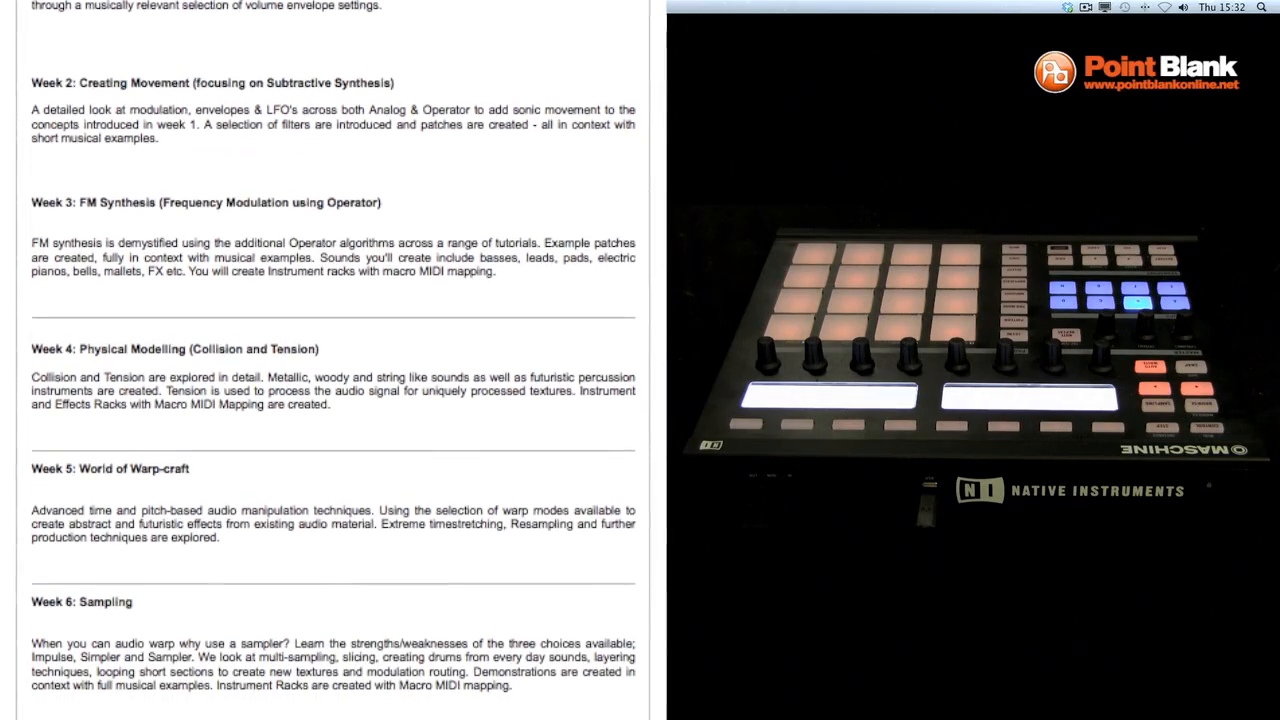
{"action": "scroll", "scroll_direction": "down", "scroll_amount": 3}
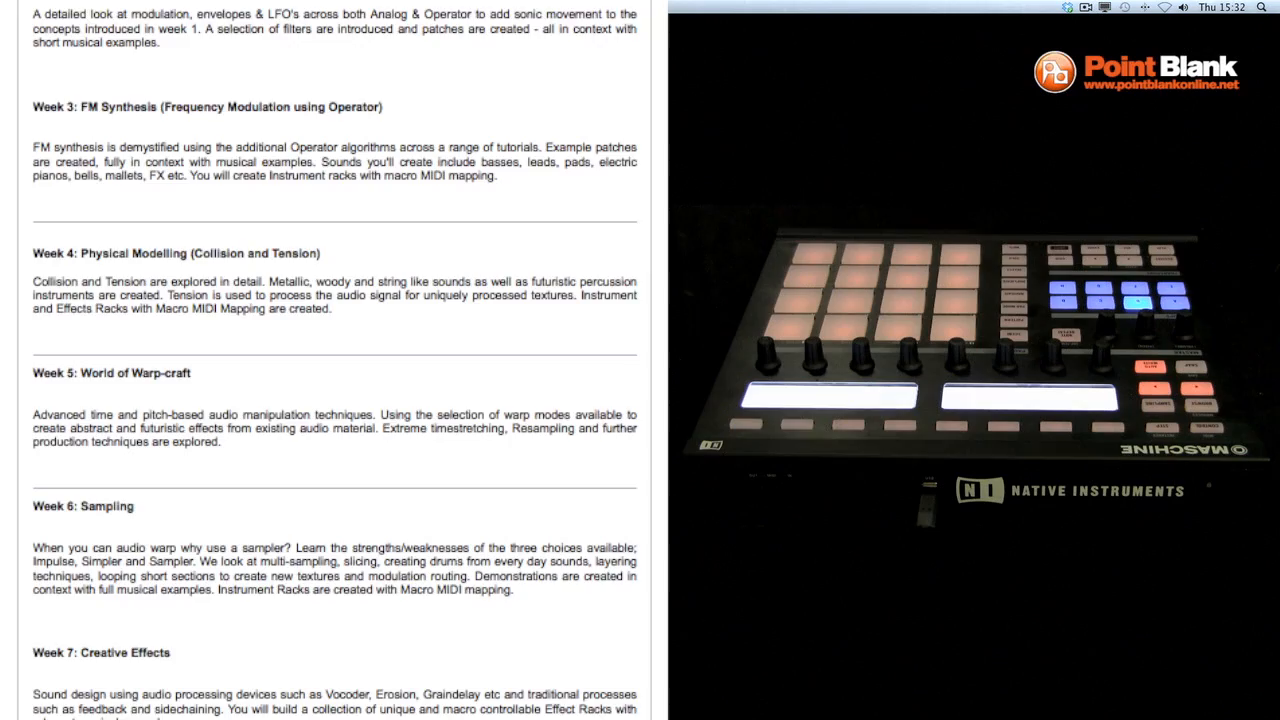
{"action": "scroll", "scroll_direction": "down", "scroll_amount": 3}
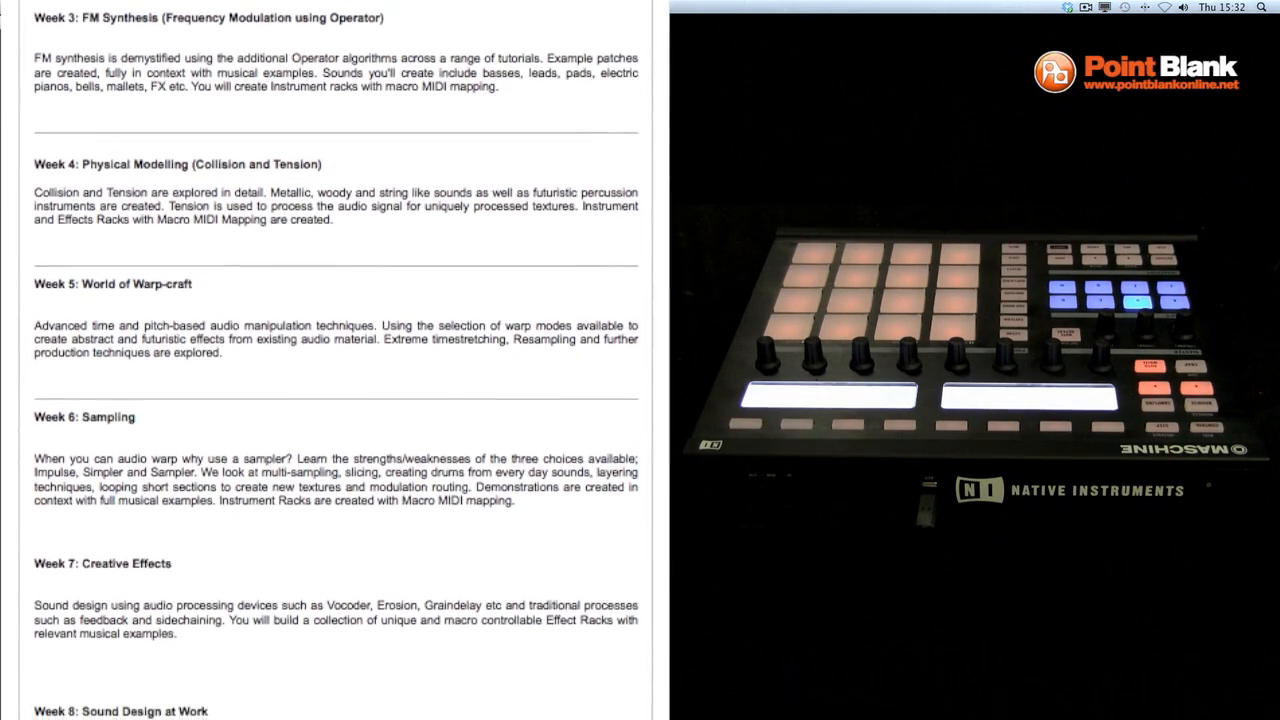
{"action": "scroll", "scroll_direction": "down", "scroll_amount": 3}
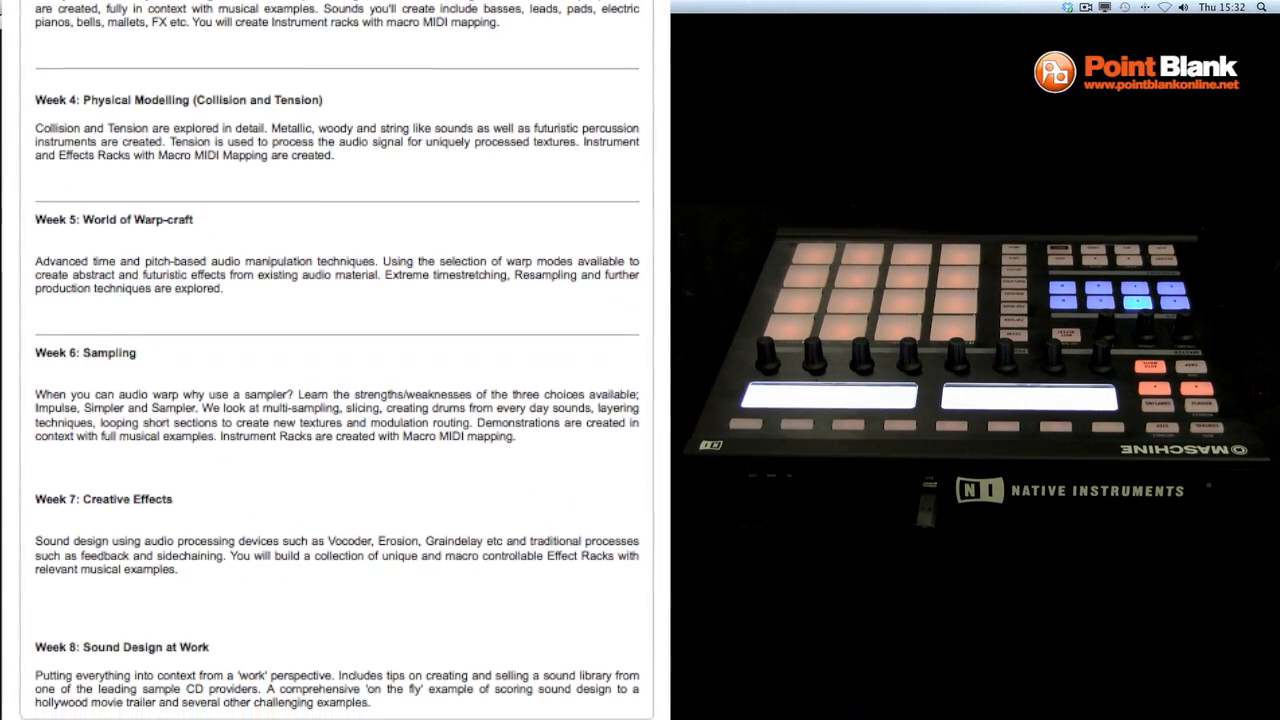